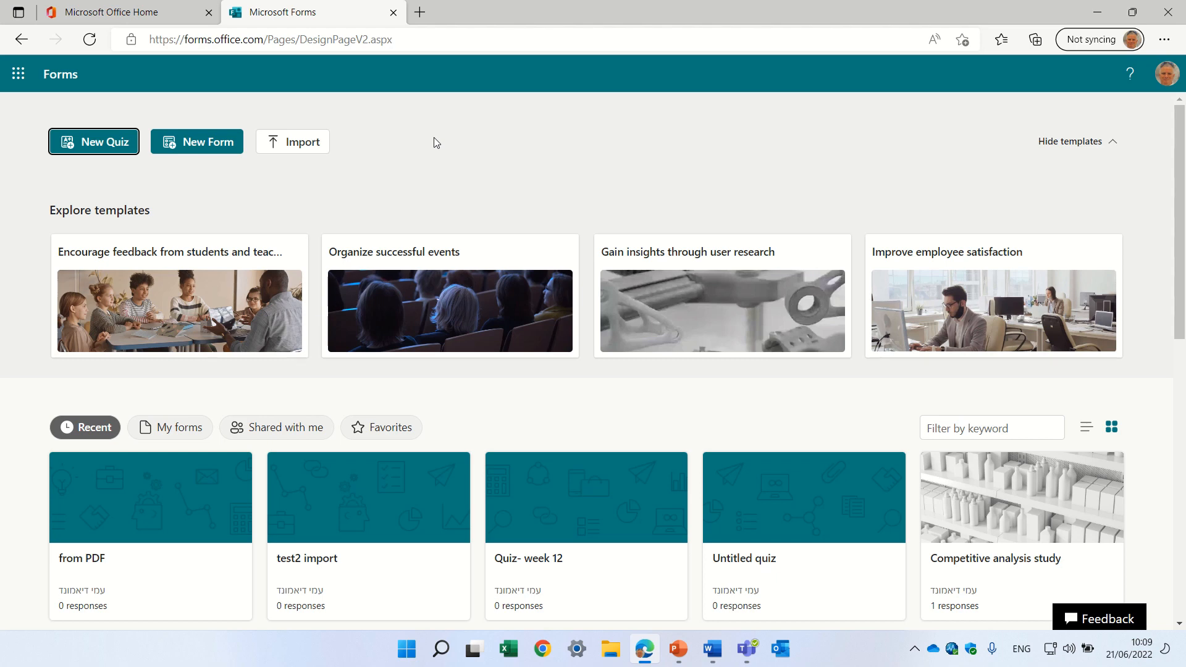
mouse_move(391, 114)
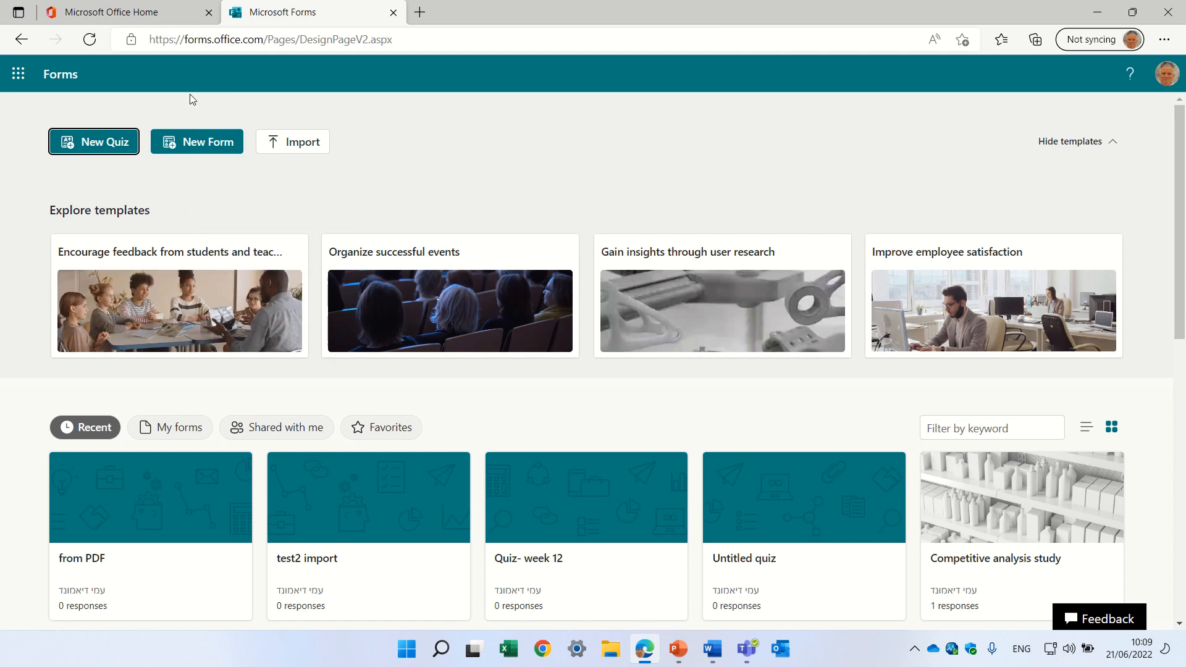
mouse_move(363, 90)
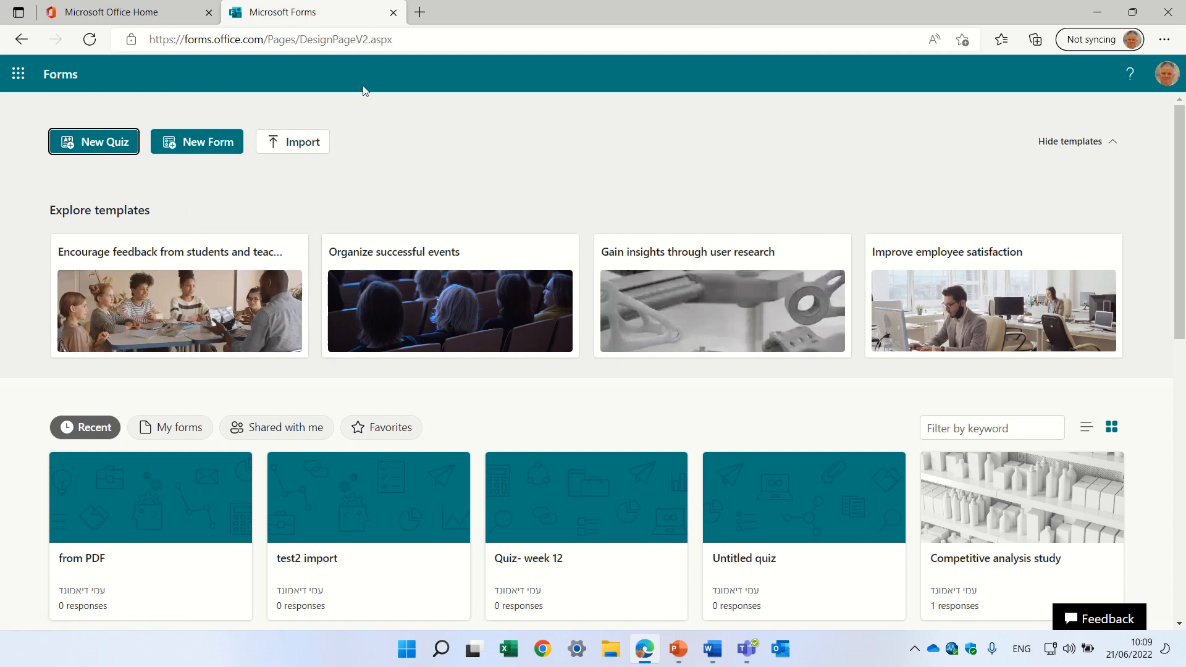
Step: Start a quiz import and review then dismiss the import guidance tips
left_click(270, 39)
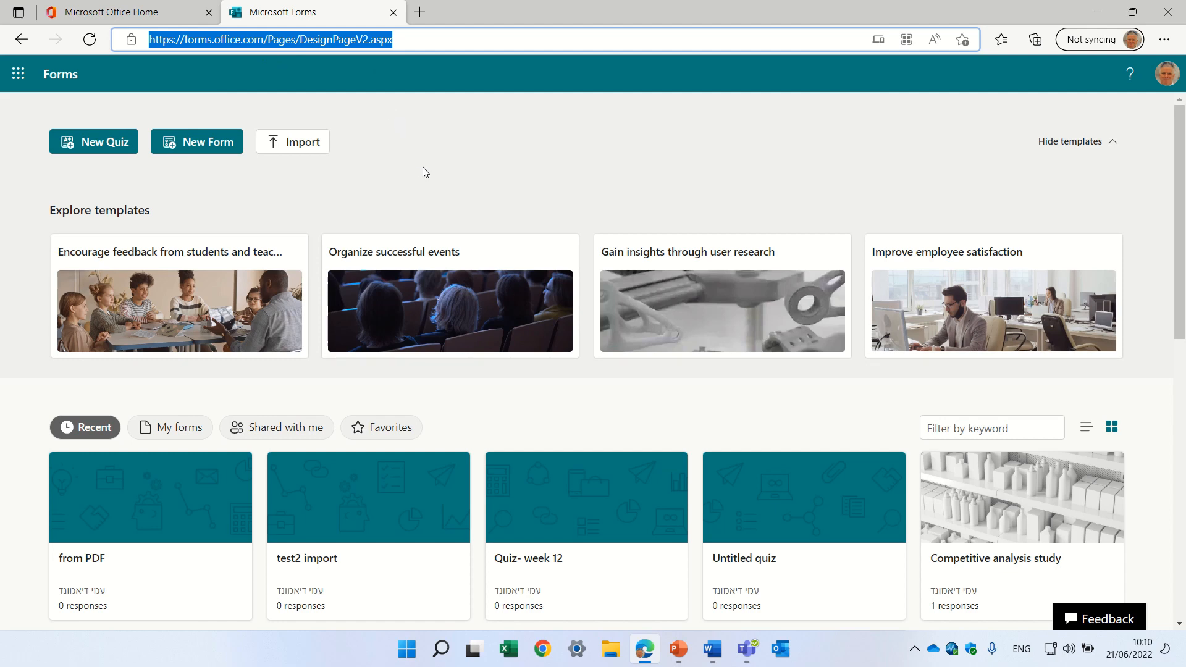
mouse_move(450, 77)
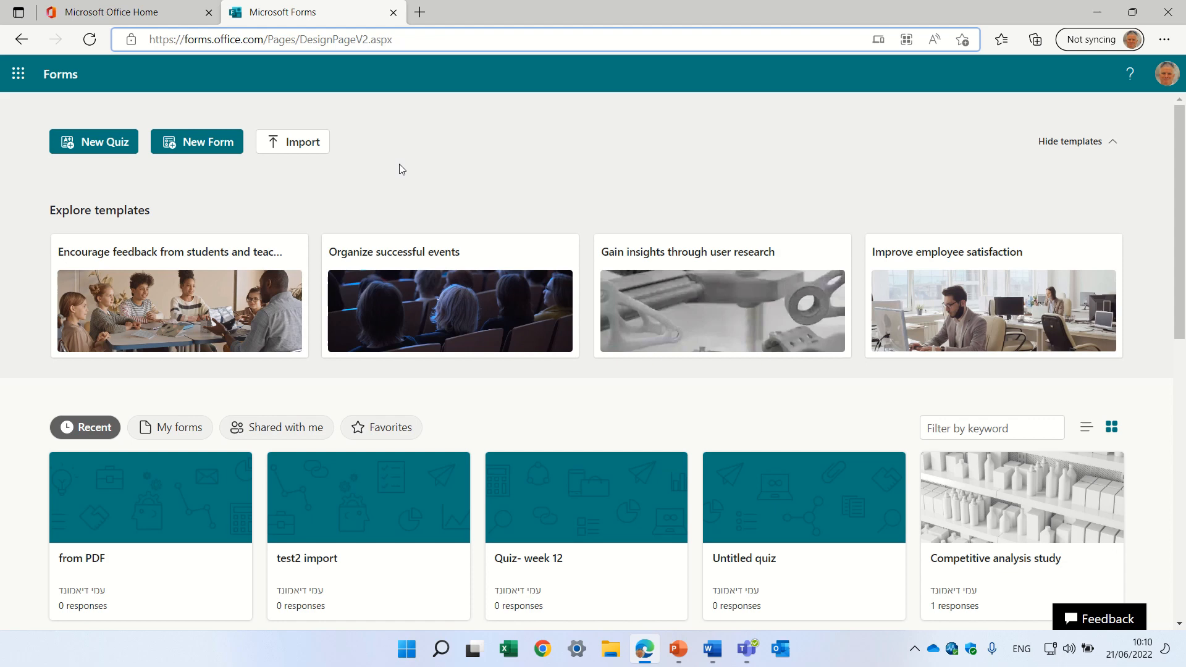
mouse_move(295, 146)
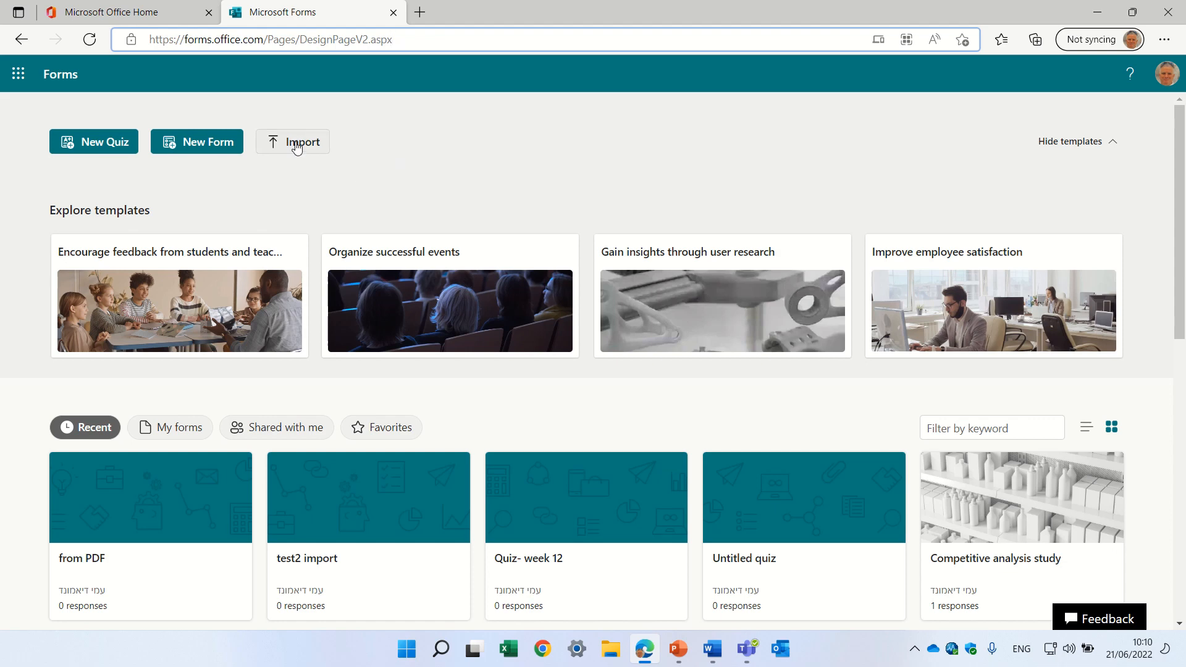
left_click(293, 141)
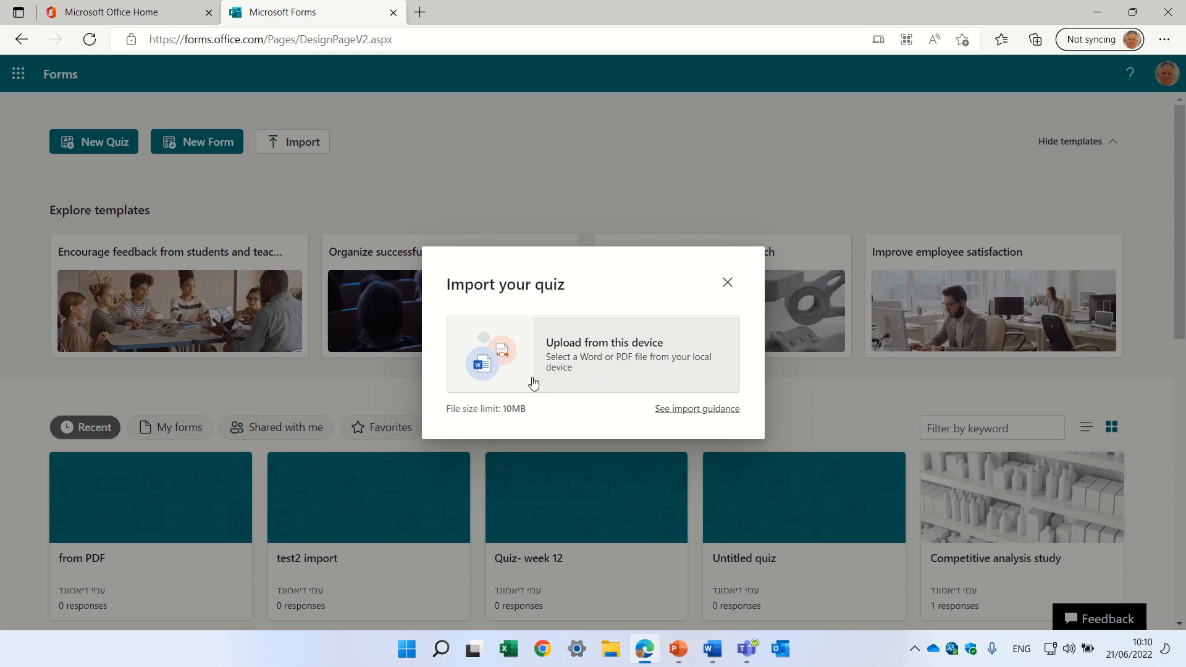
left_click(695, 408)
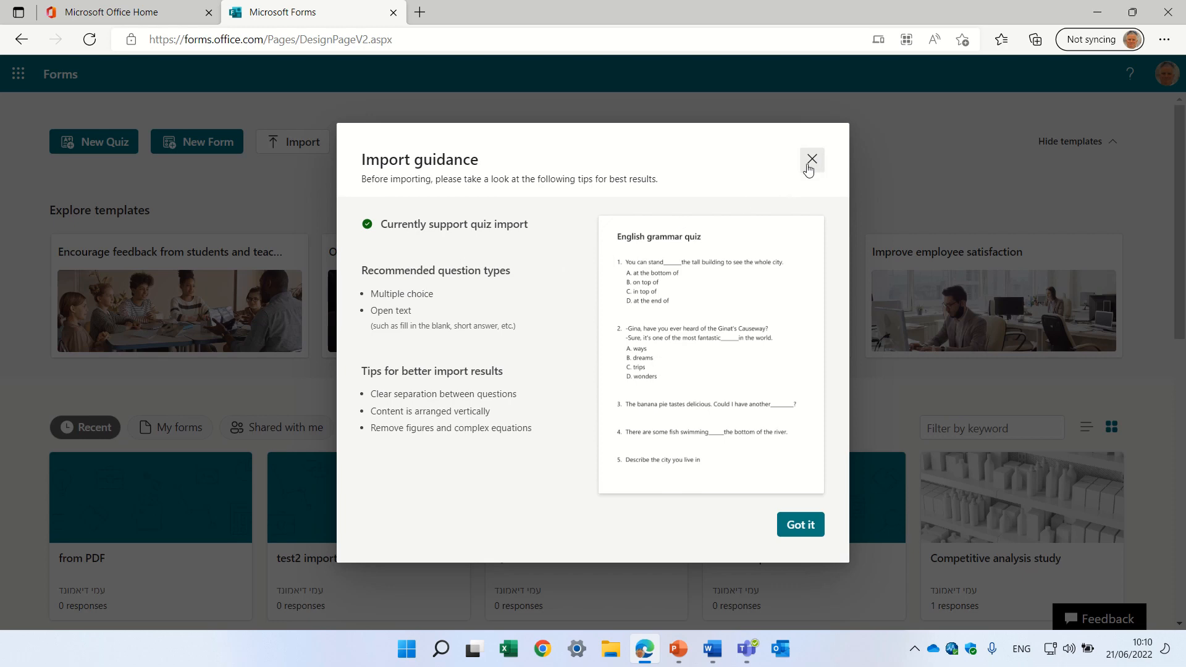
left_click(811, 160)
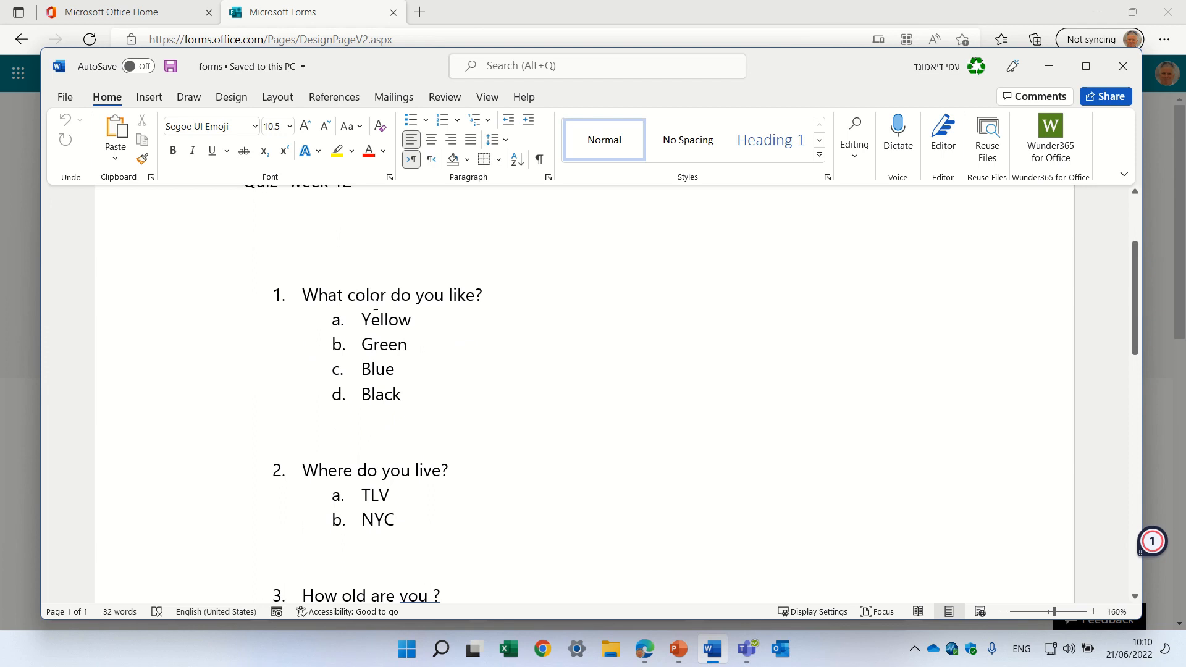
Step: Scroll through the Word quiz document's three numbered questions and answer choices
scroll("down", 3)
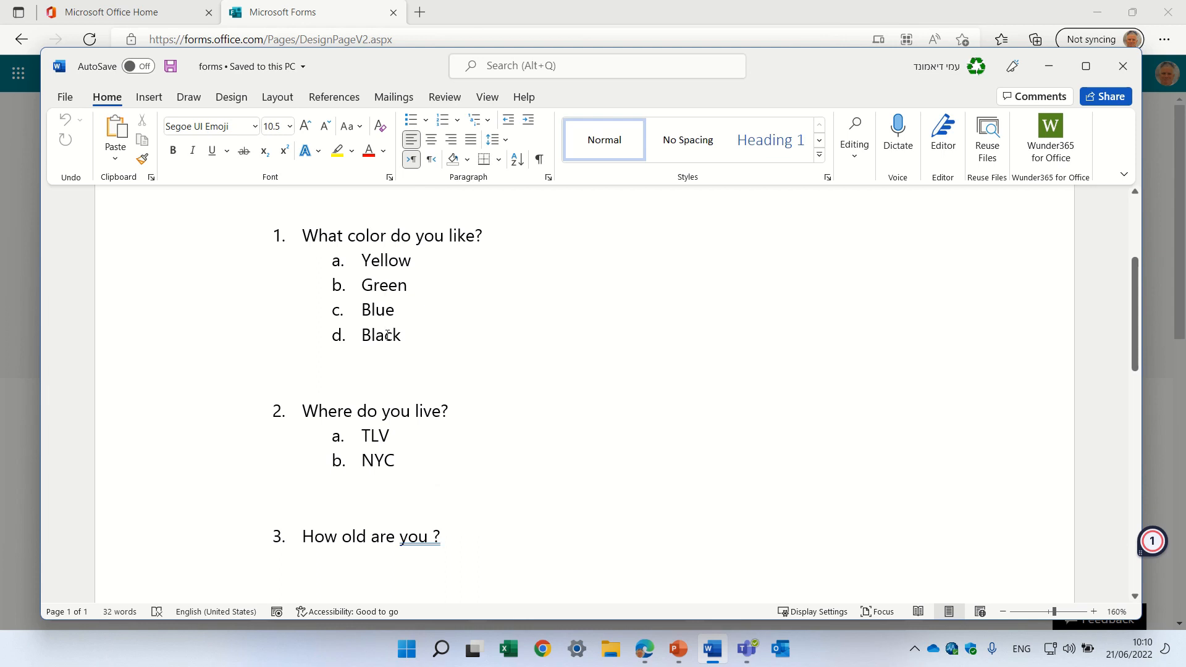
scroll("down", 3)
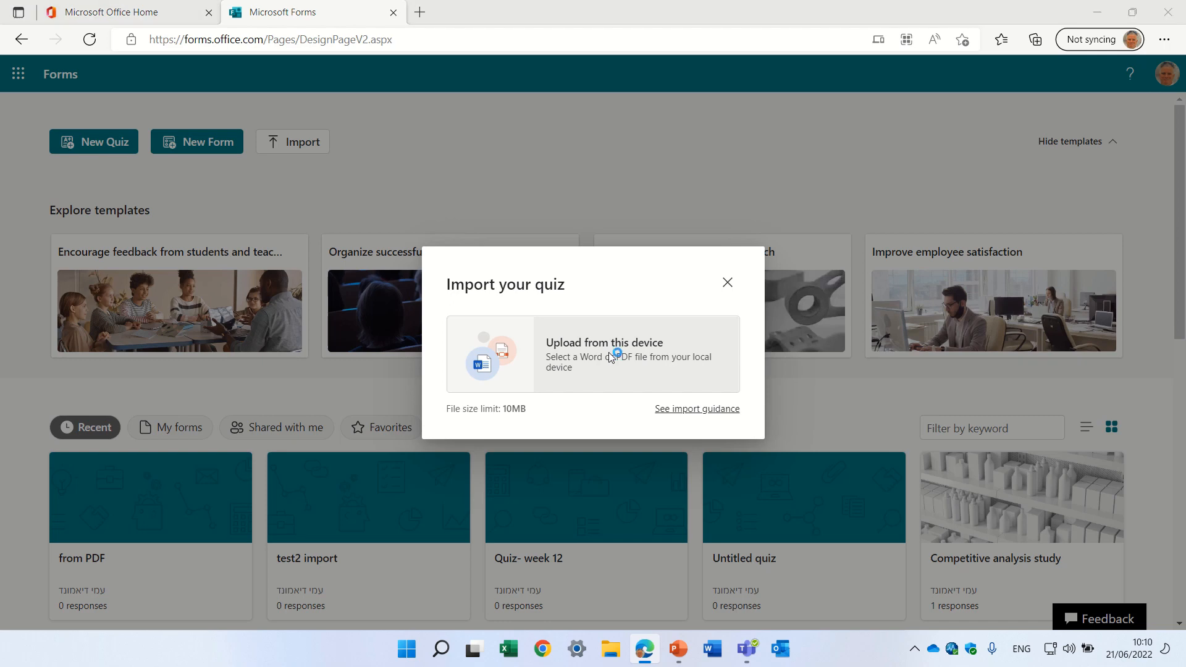
Step: Upload the Word quiz file from this device and start reviewing the converted "Quiz- week 12"
left_click(604, 342)
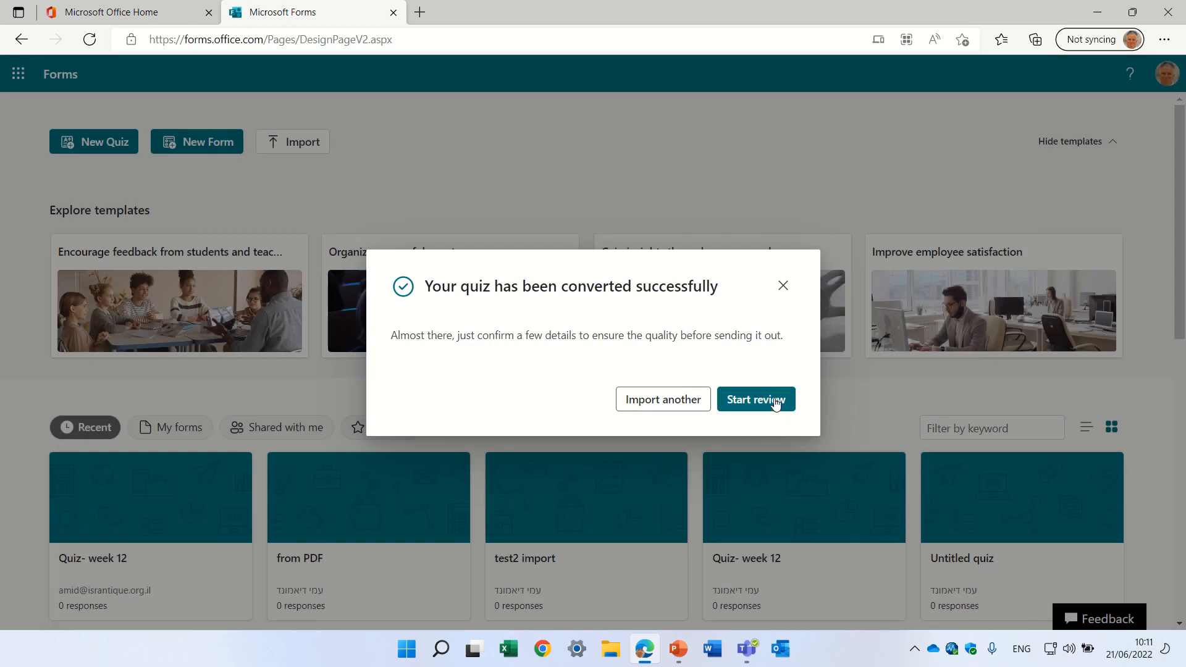
left_click(753, 399)
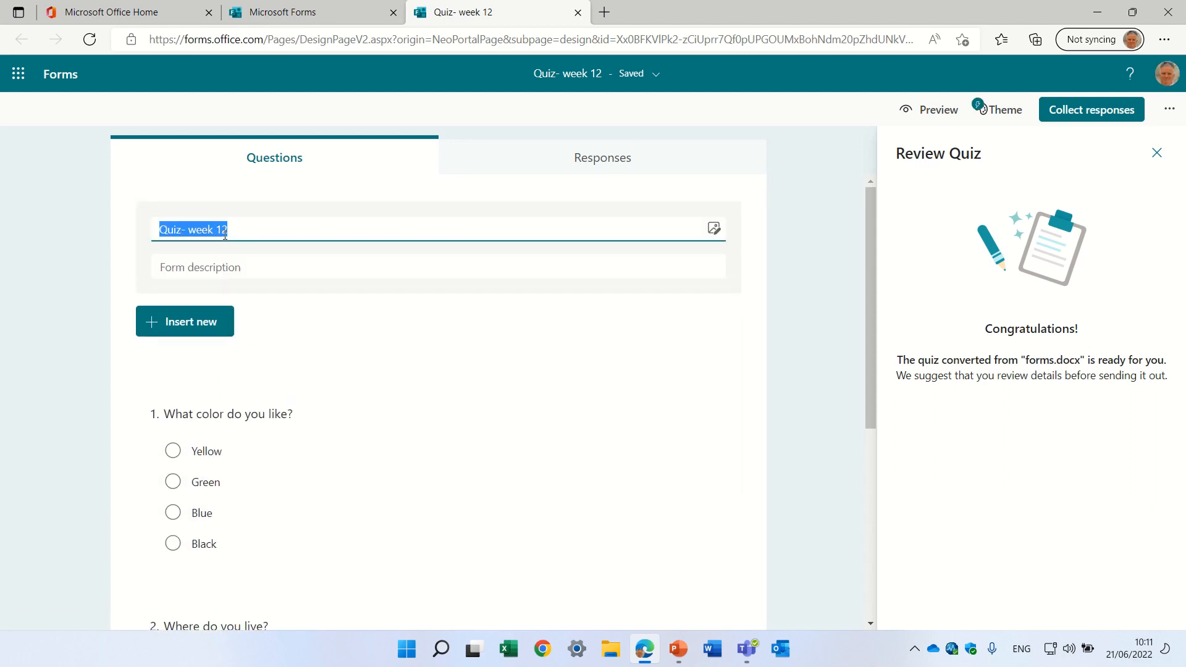
Step: Retitle the imported quiz to "Quiz- week 123", check its questions, and return to the Forms home page
left_click(228, 229)
type("3")
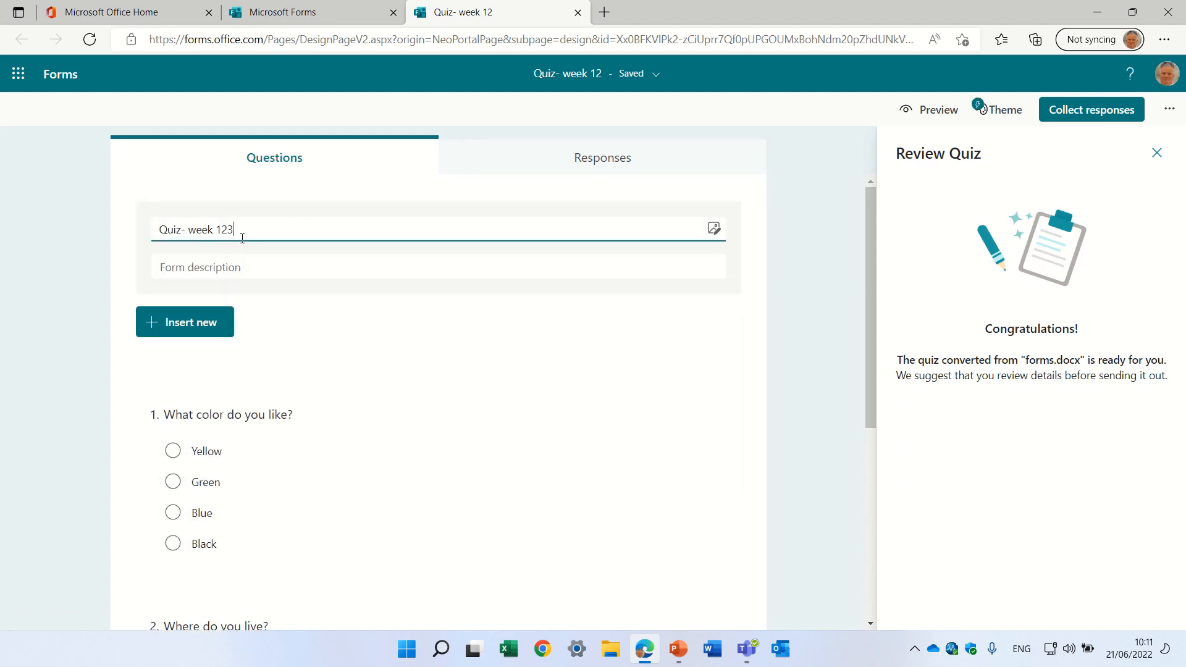
scroll("down", 3)
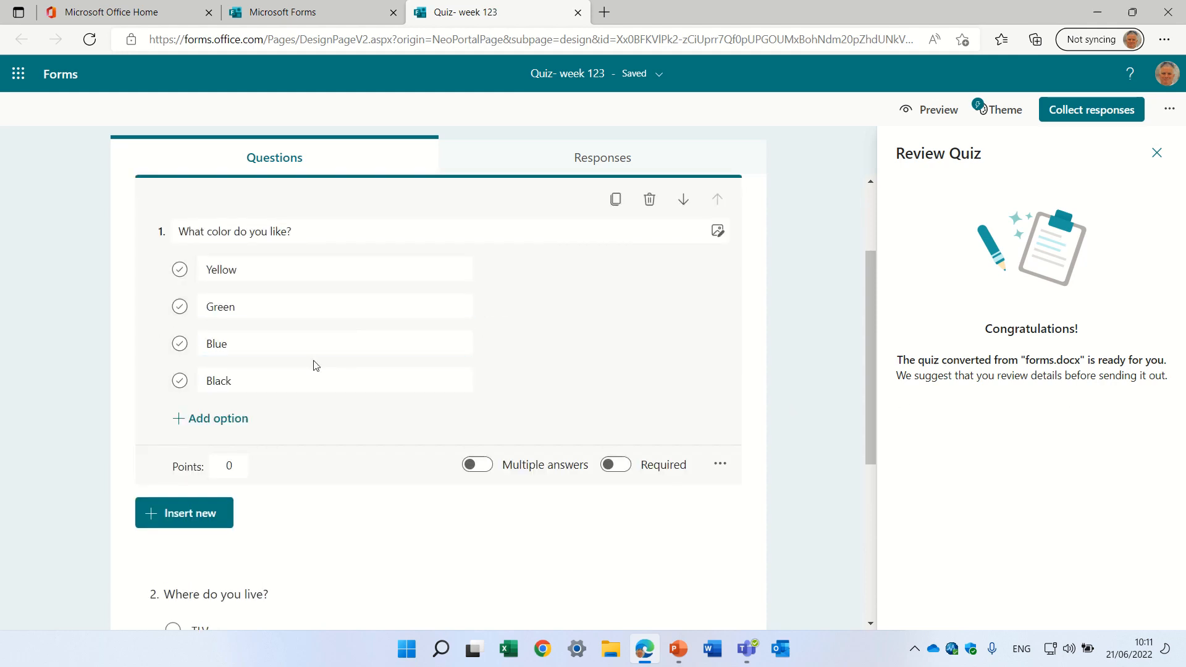
scroll("down", 3)
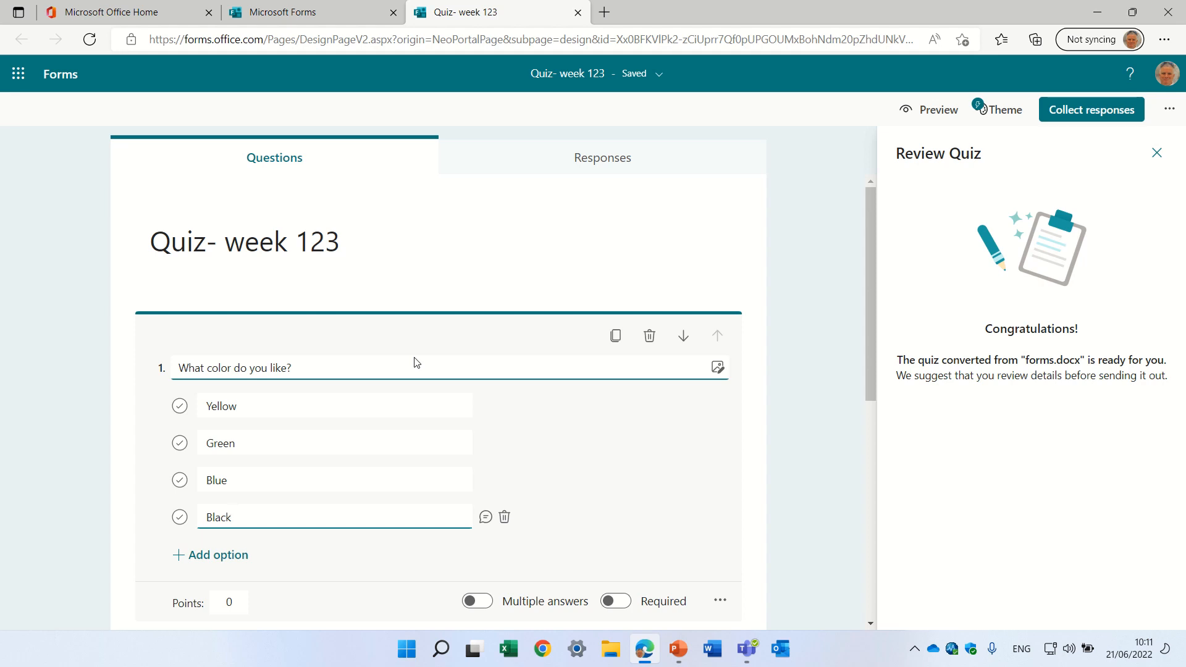
left_click(1156, 153)
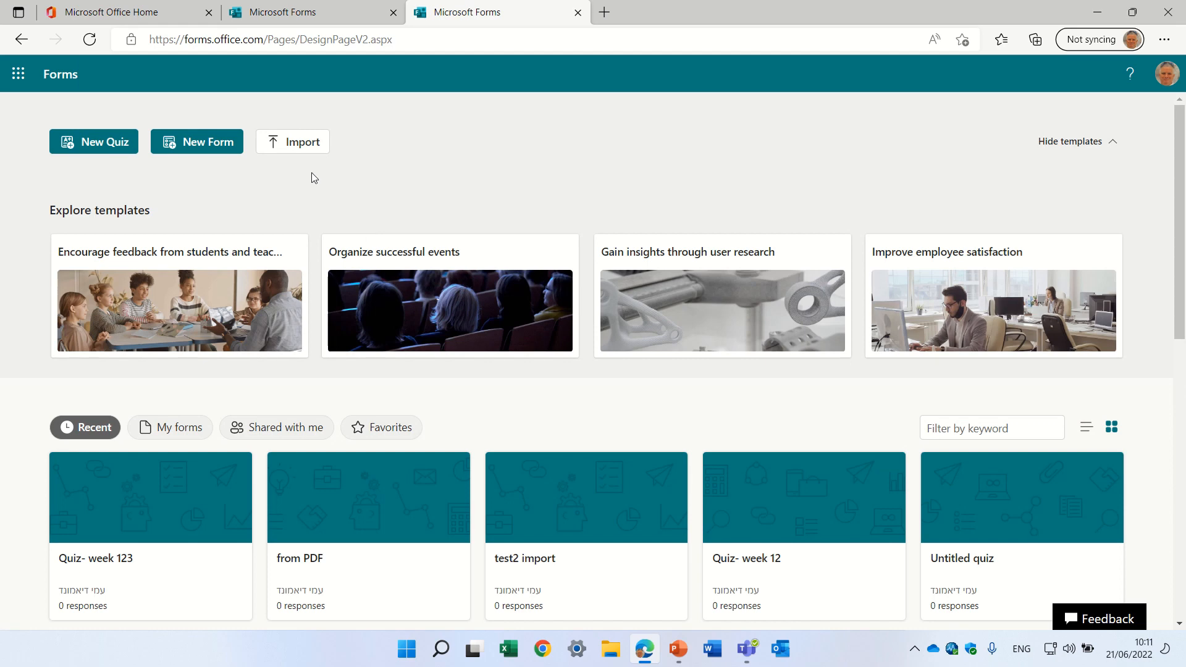
Step: Import the forms_pdf file from Downloads and start reviewing the quiz converted from it
left_click(301, 141)
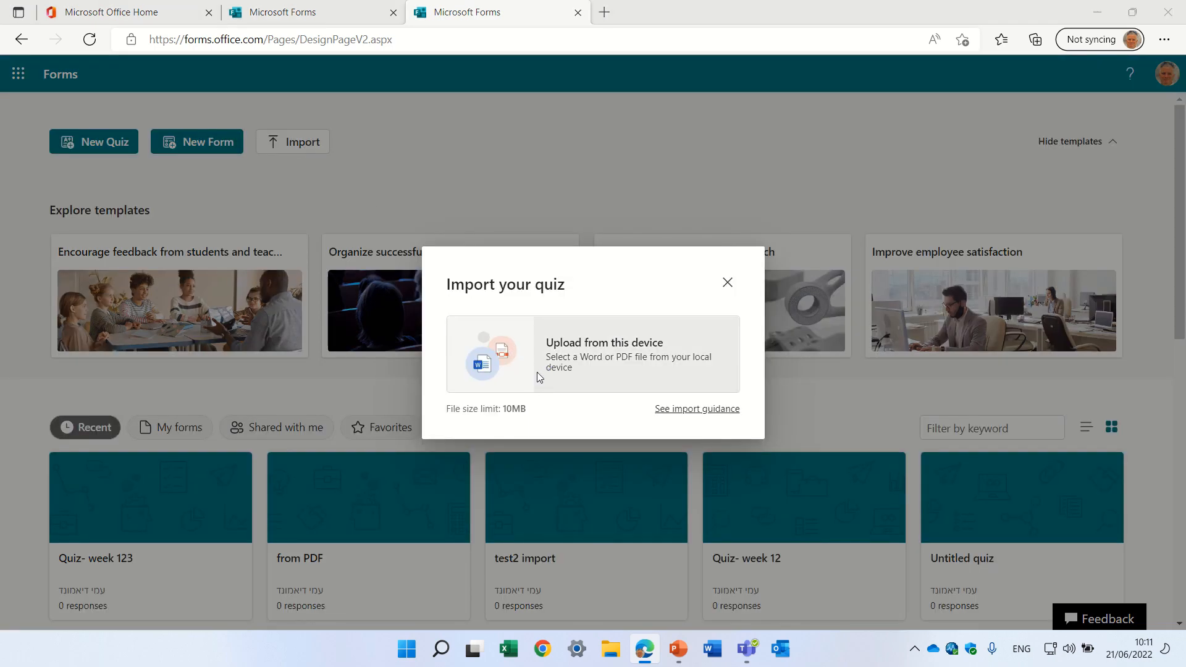
left_click(604, 342)
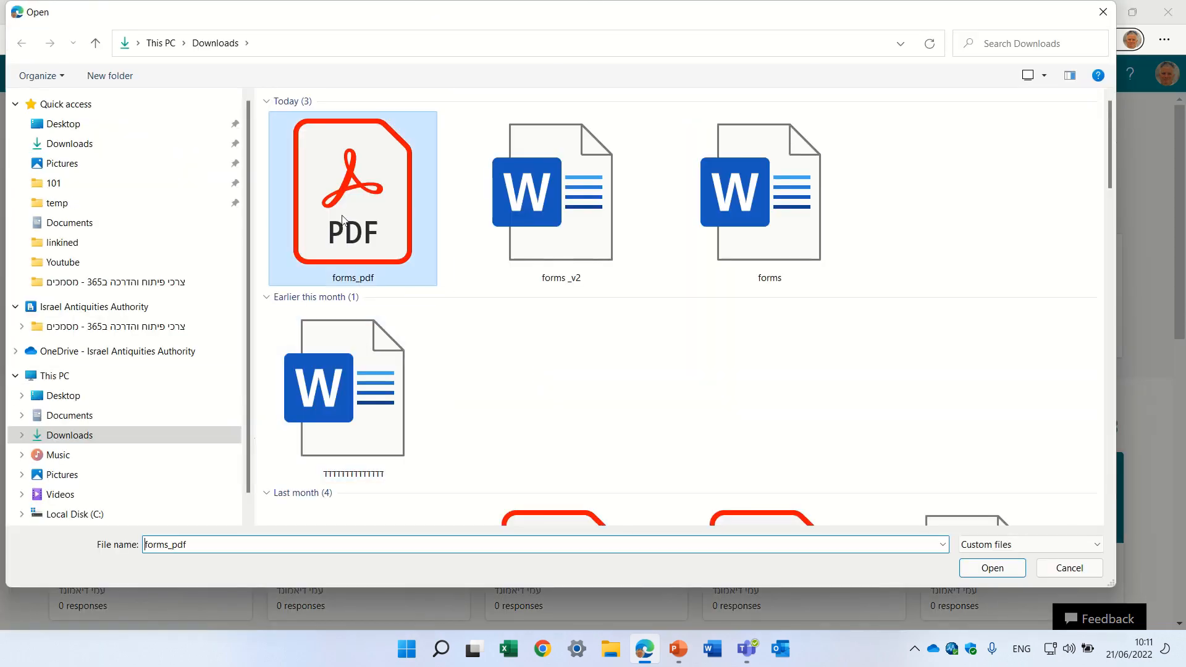
left_click(990, 567)
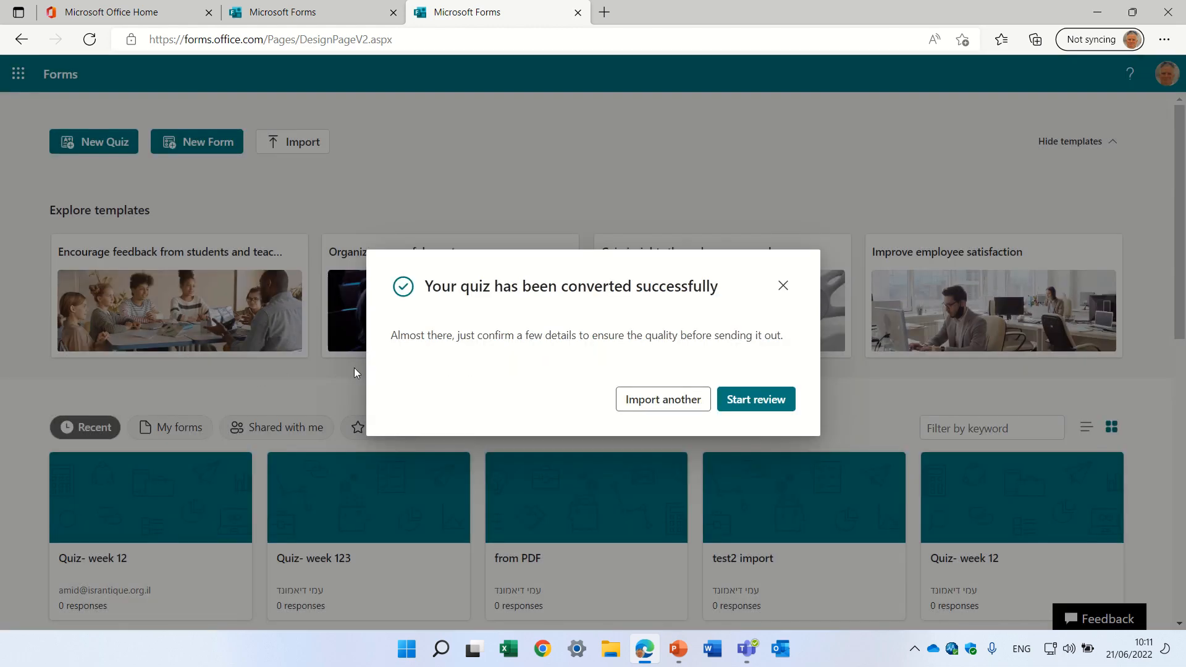
left_click(754, 399)
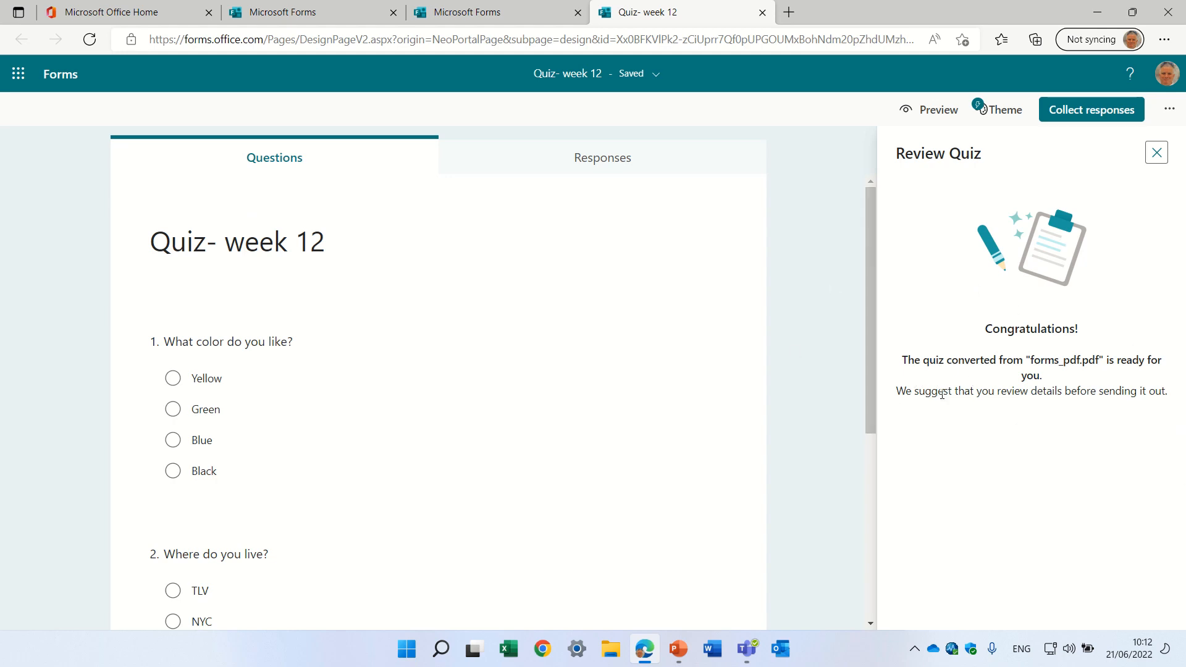
mouse_move(847, 407)
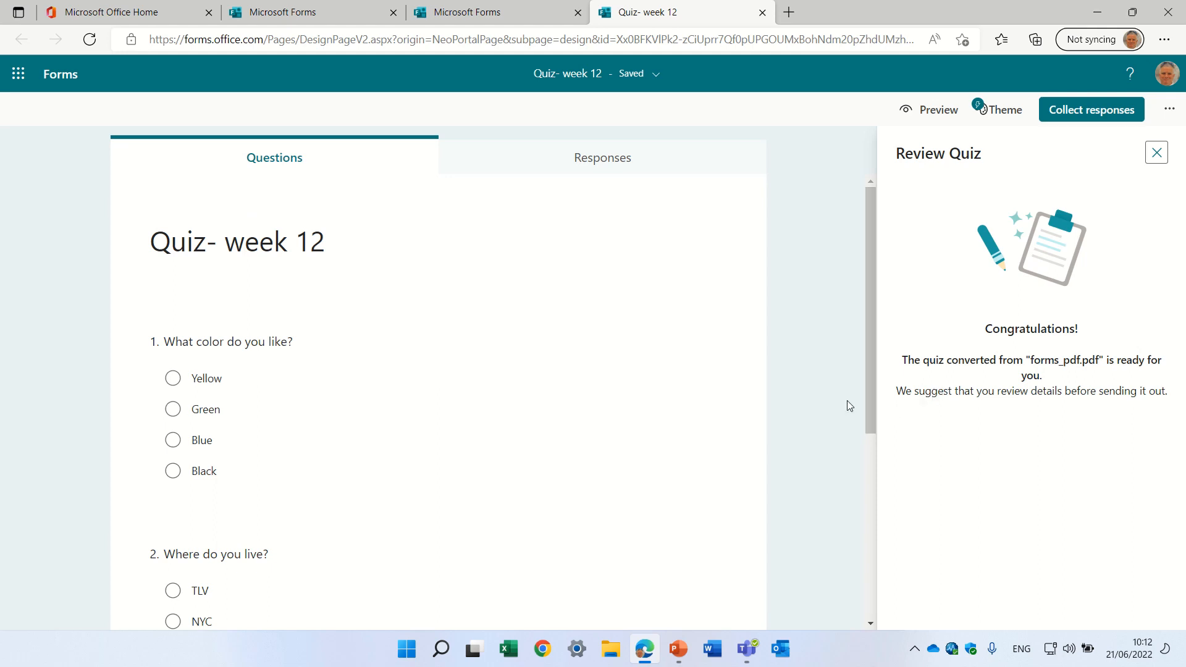